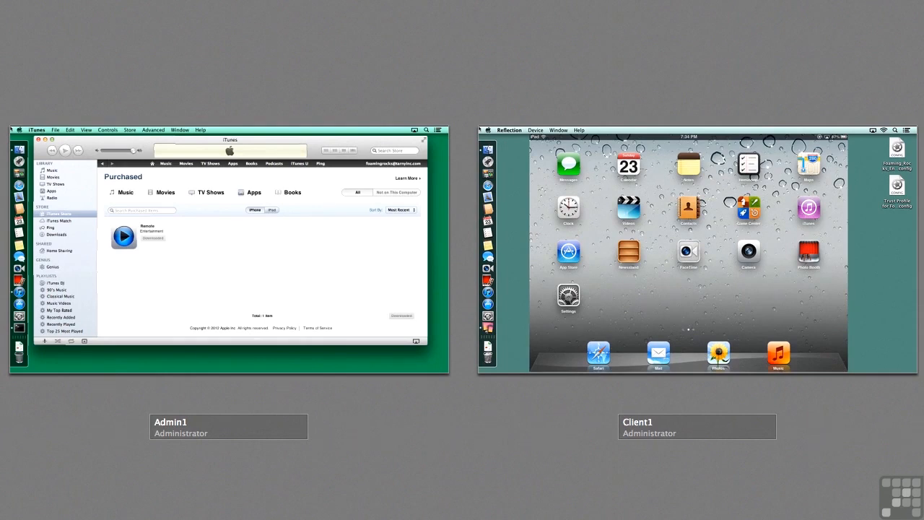
mouse_move(257, 371)
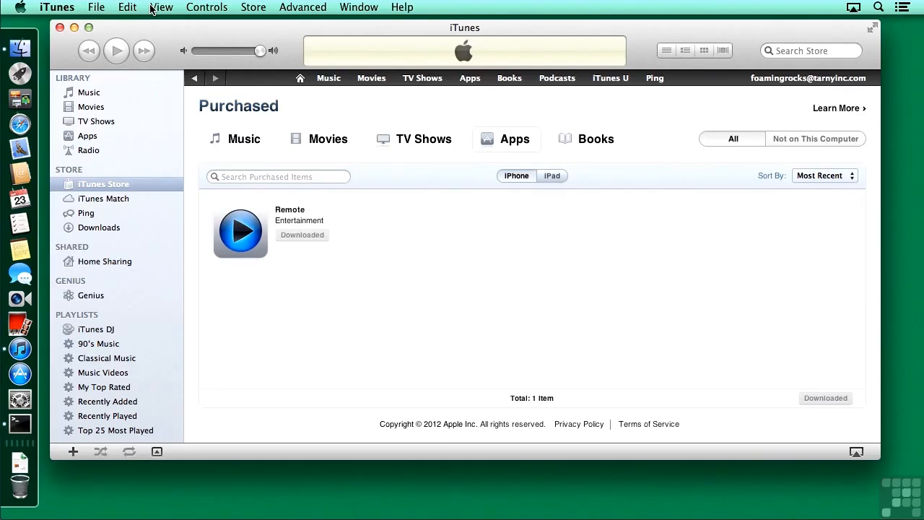
mouse_move(254, 370)
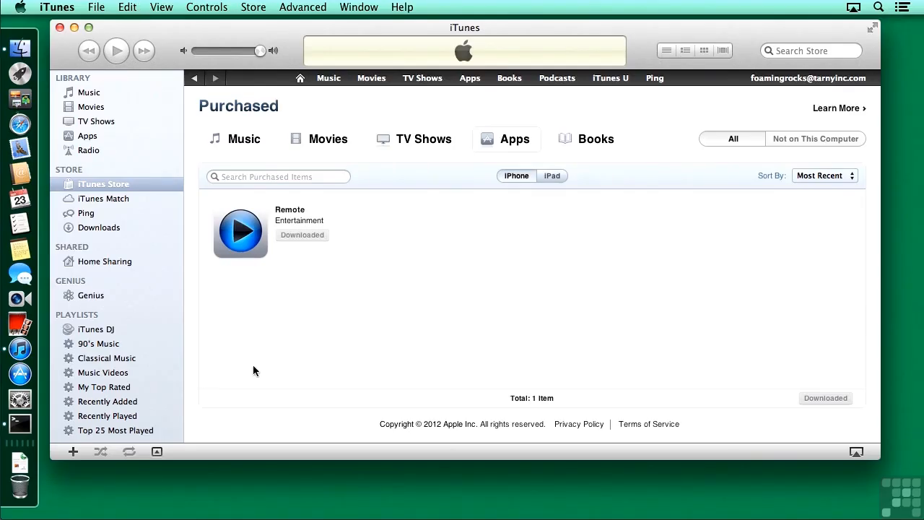
mouse_move(175, 289)
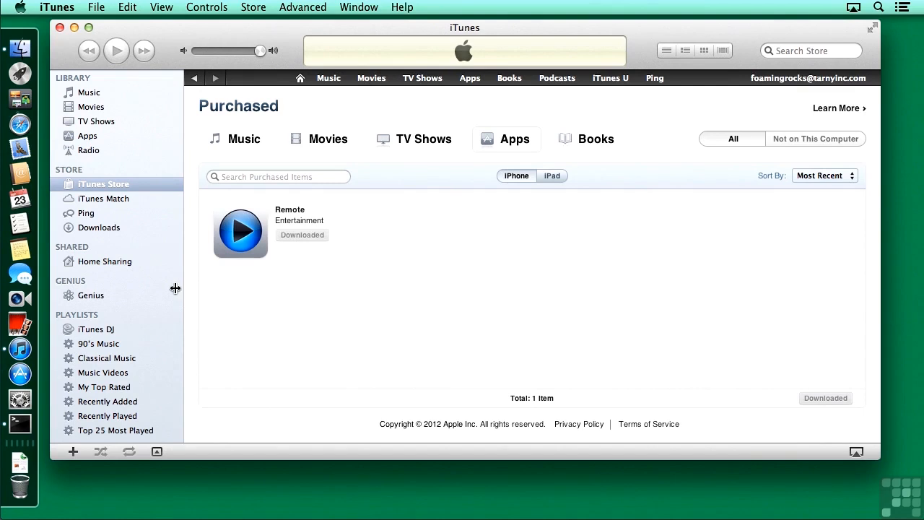
mouse_move(241, 20)
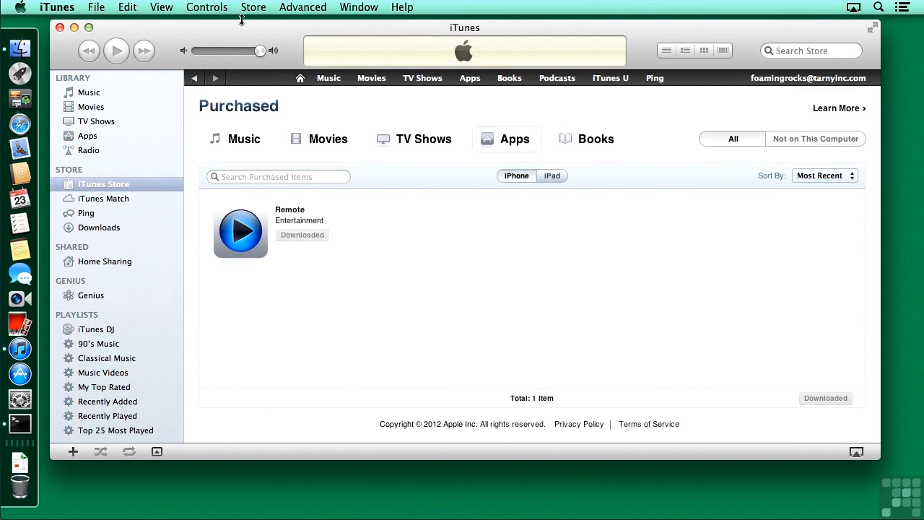
Step: Open the iPad's Settings app and go to General
click(253, 7)
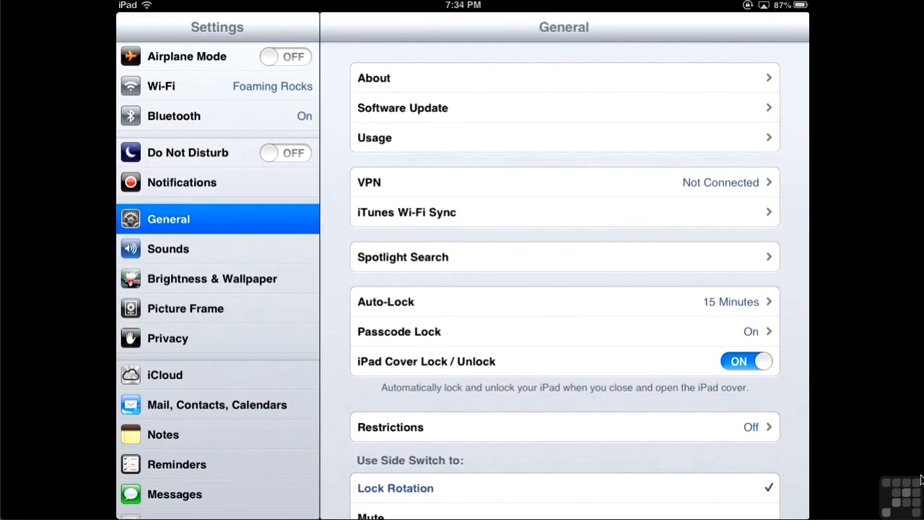
click(165, 375)
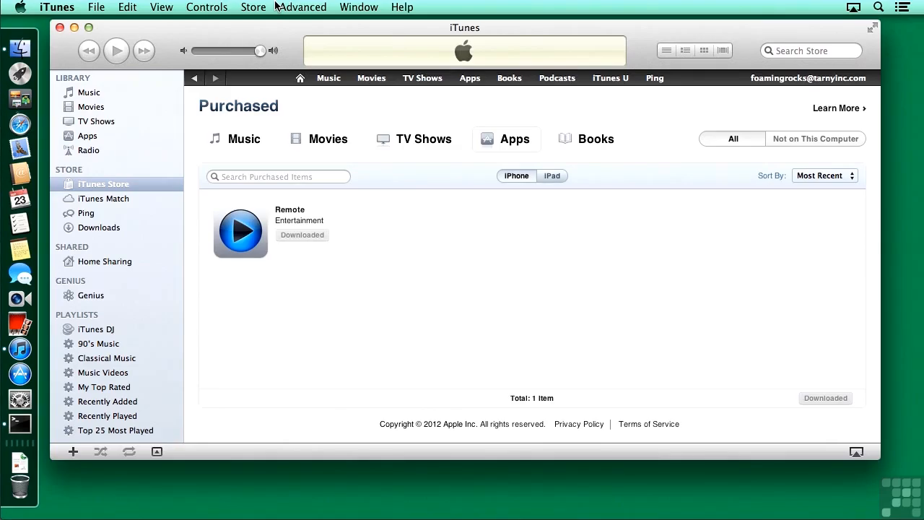
mouse_move(20, 124)
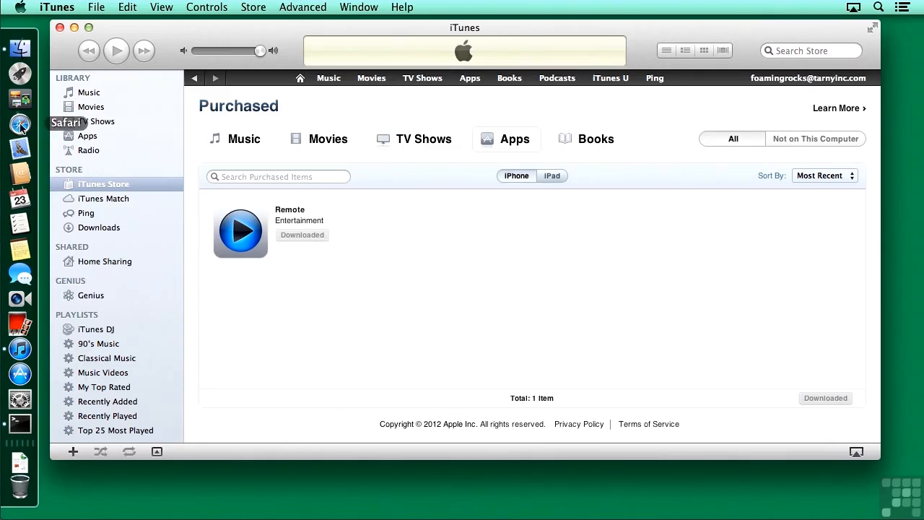
Step: Open rock1.foamingrocks.com/profilemanager in Safari, accept the certificate and log in
click(19, 123)
text(http://rock1.foamingrocks.com)
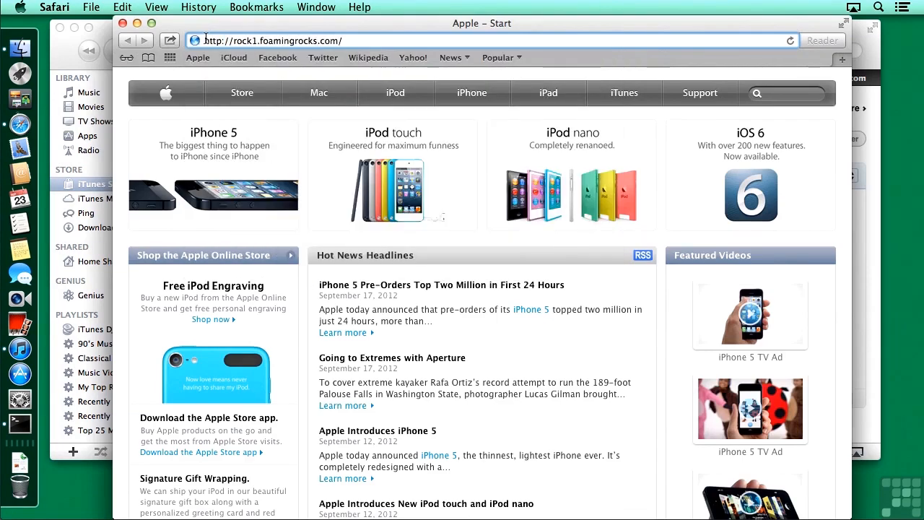
text(/pro)
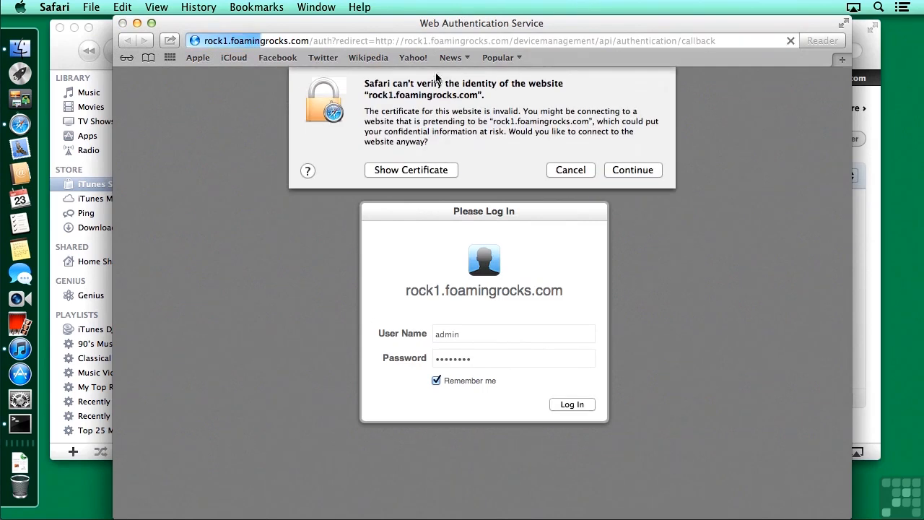
mouse_move(465, 173)
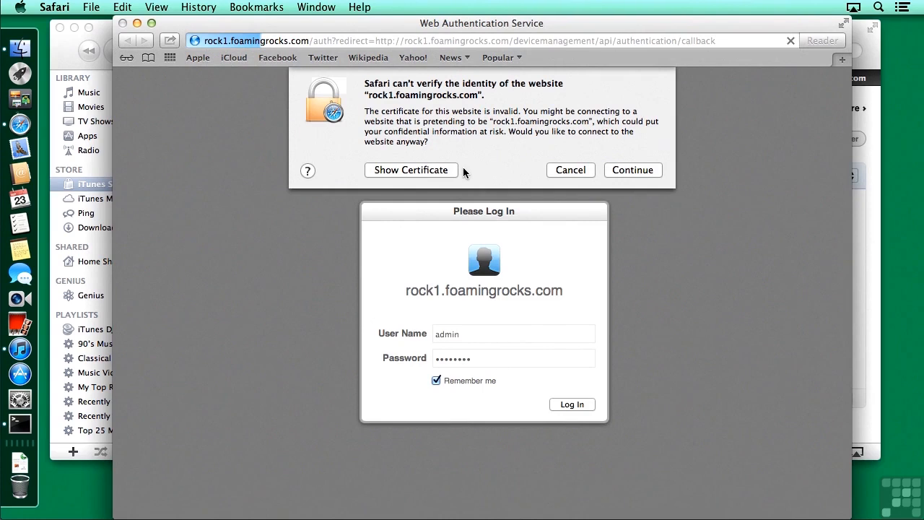
mouse_move(448, 176)
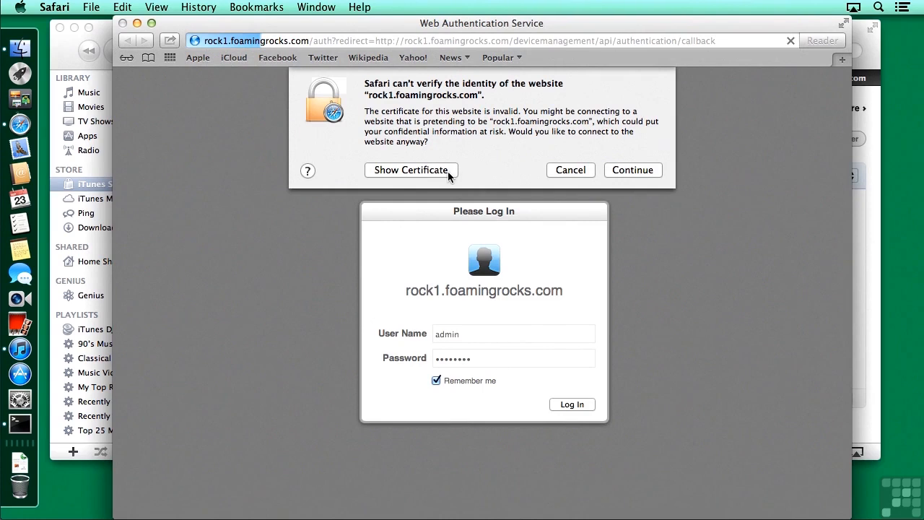
click(632, 169)
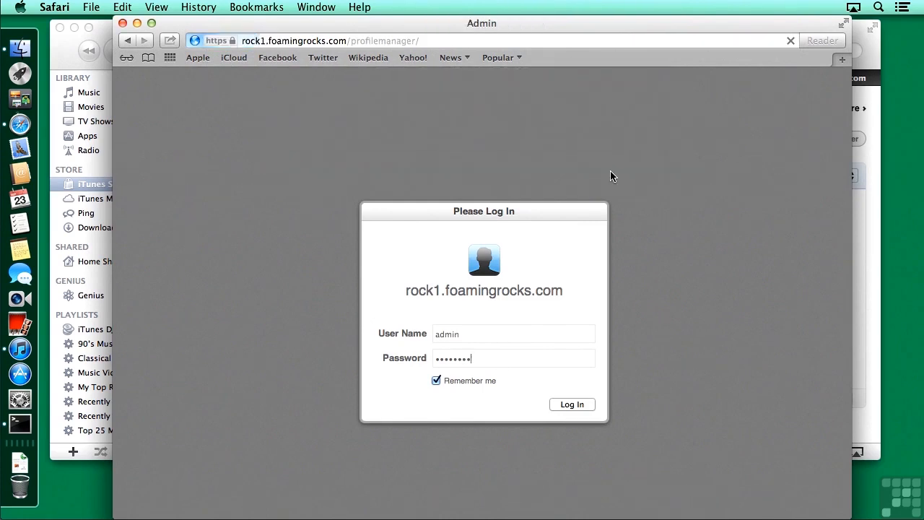
click(572, 404)
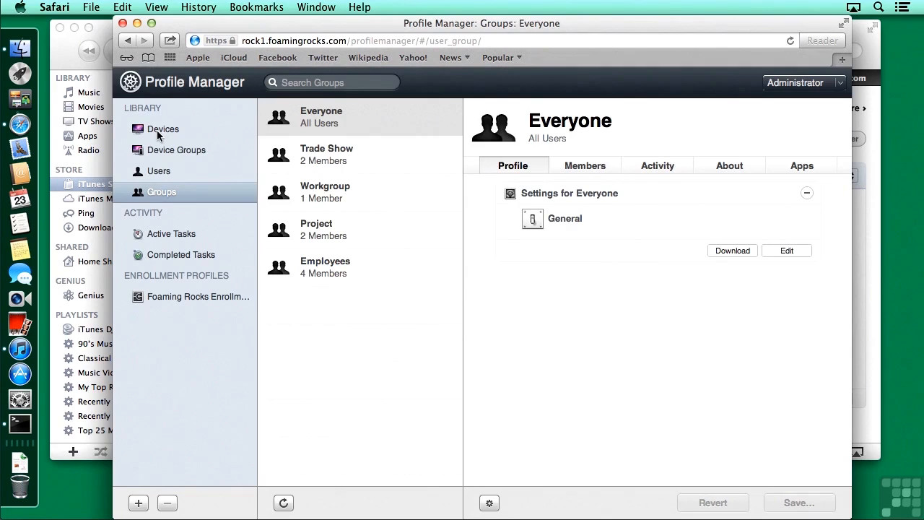
mouse_move(154, 175)
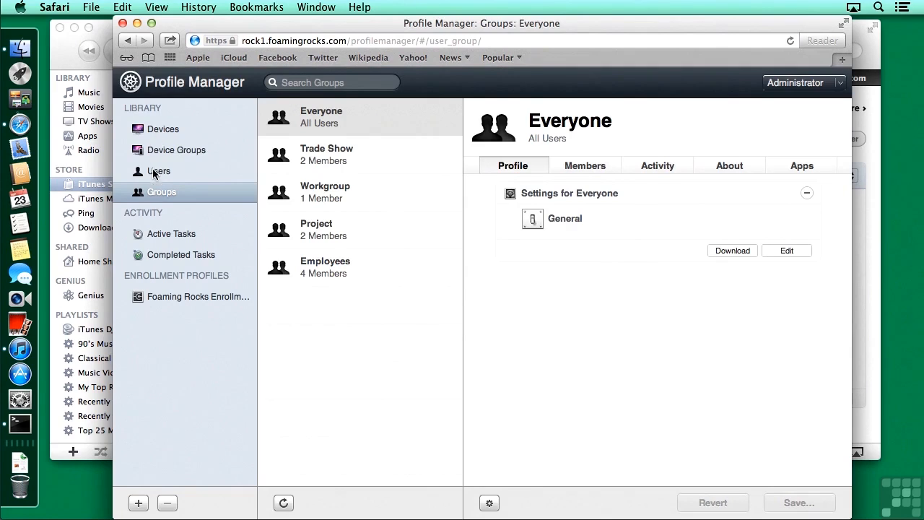
mouse_move(152, 199)
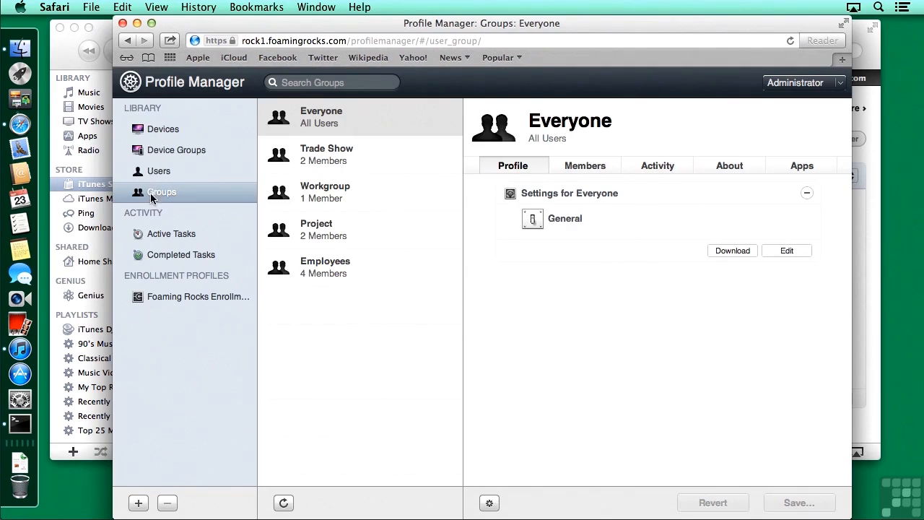
Step: Show Foaming Rocks iPad's Apps tab and its gear actions menu
click(164, 129)
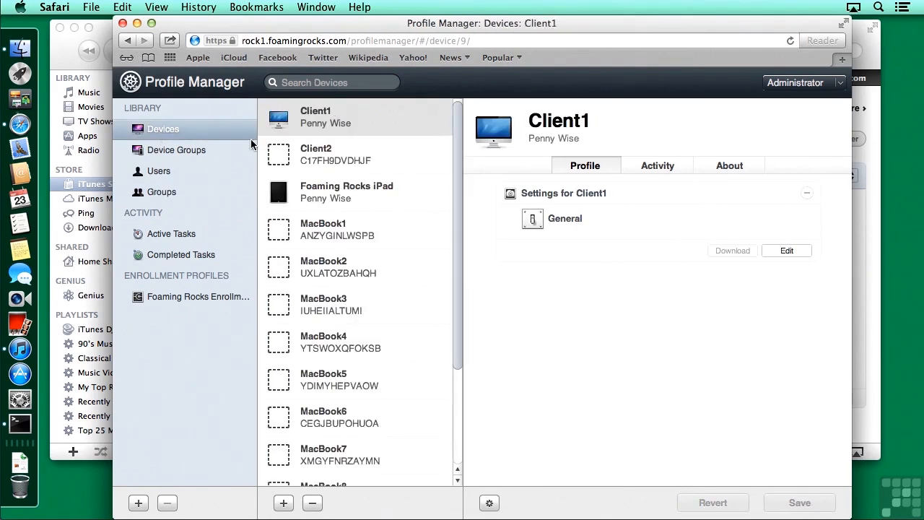
click(347, 192)
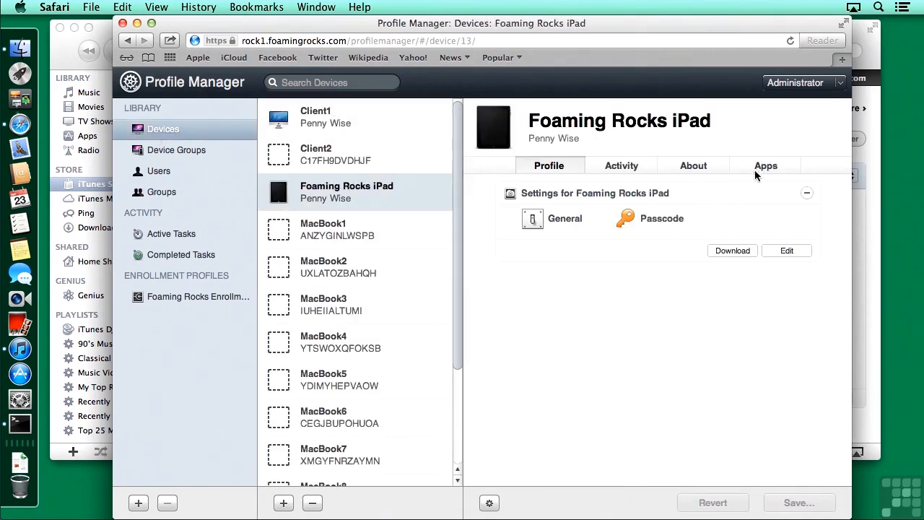
click(766, 166)
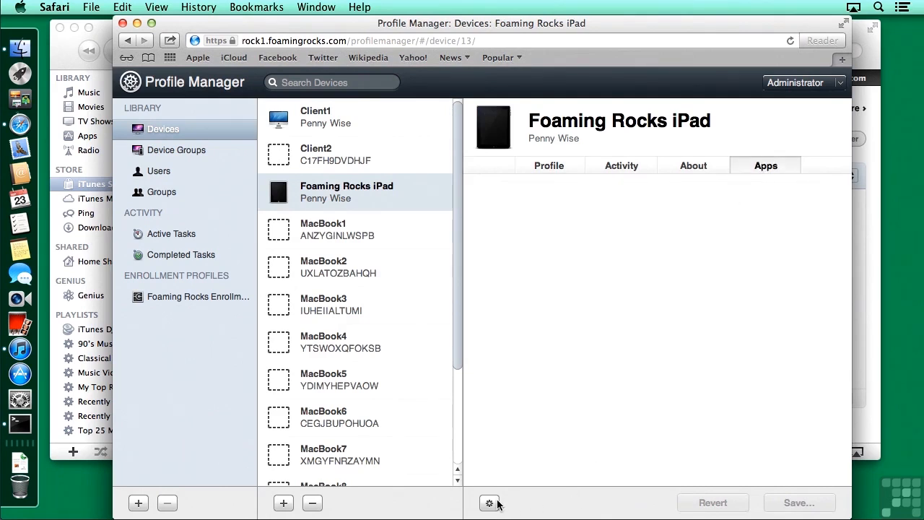
click(489, 502)
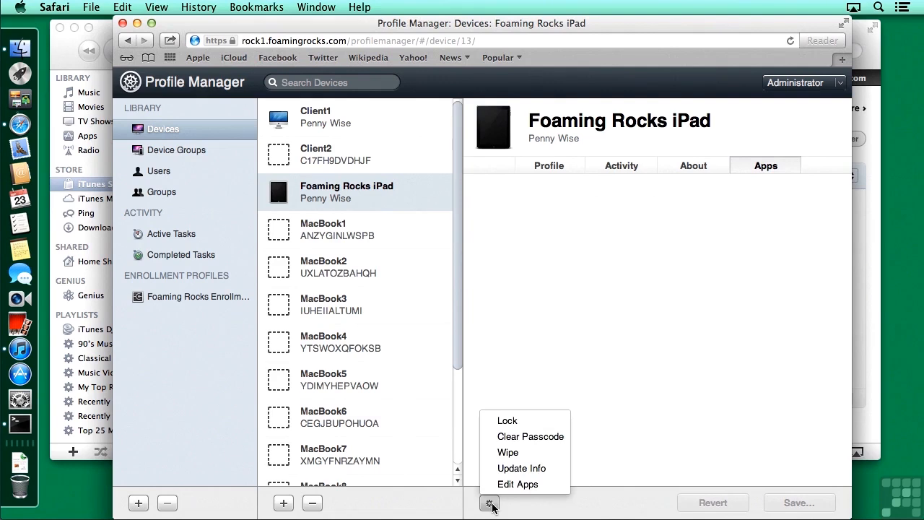
mouse_move(518, 484)
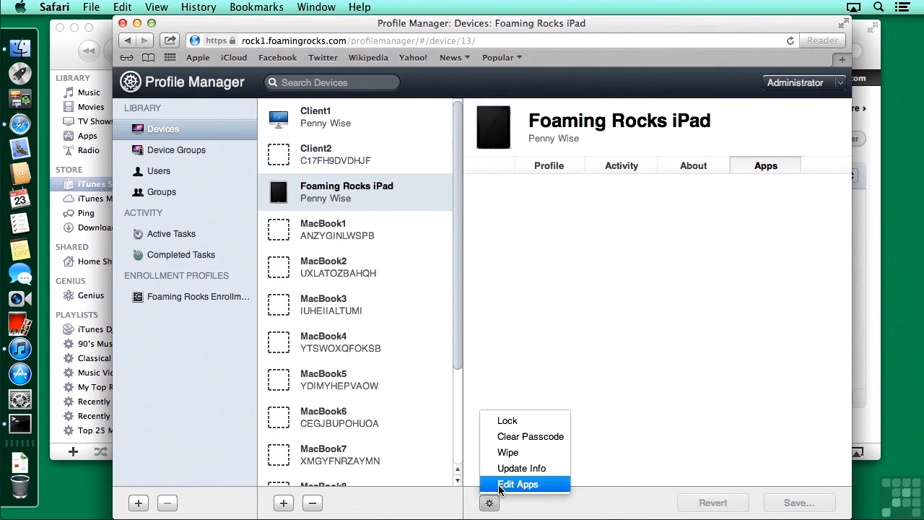
Step: Choose Edit Apps to open the Add Apps sheet for the iPad
click(518, 484)
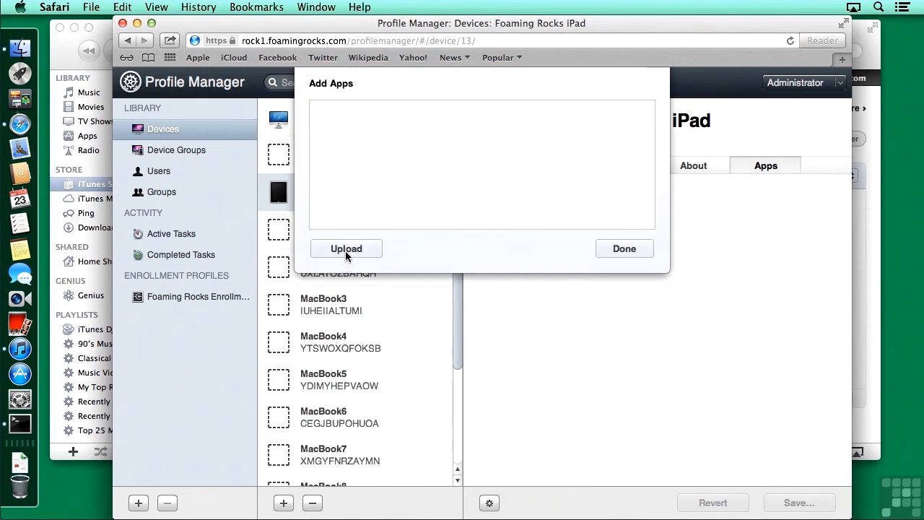
mouse_move(333, 236)
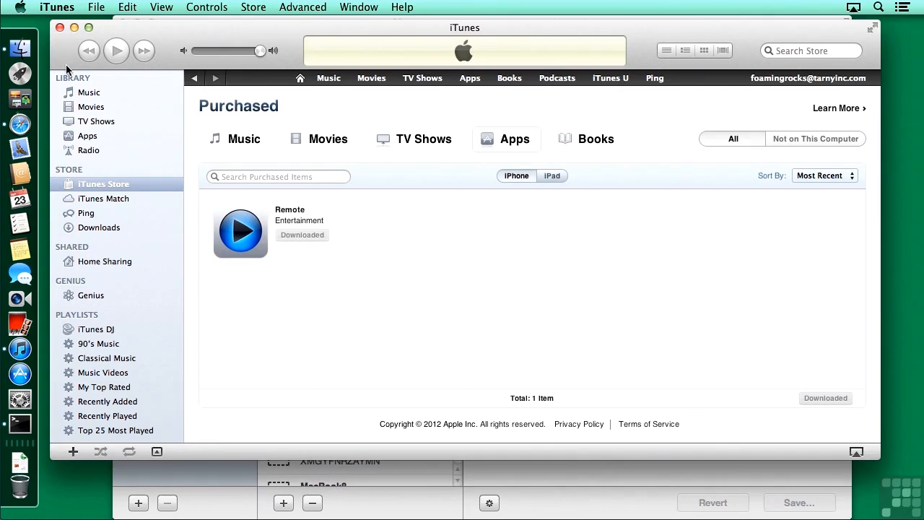
Step: Reveal the Remote app from the iTunes Apps library in Finder
click(88, 136)
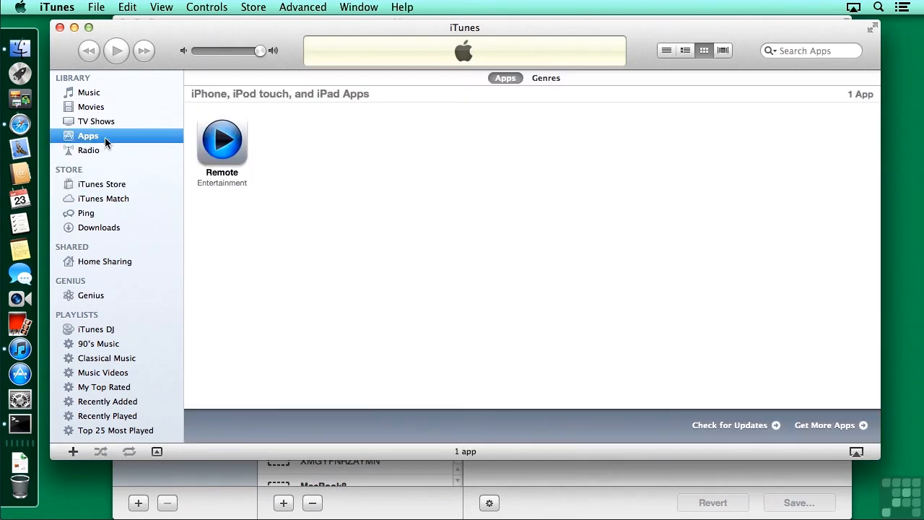
right_click(221, 139)
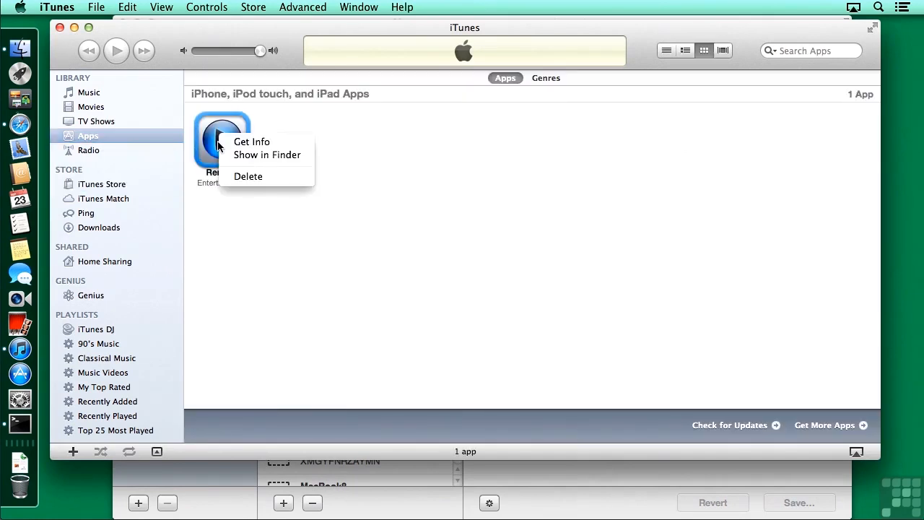
click(267, 155)
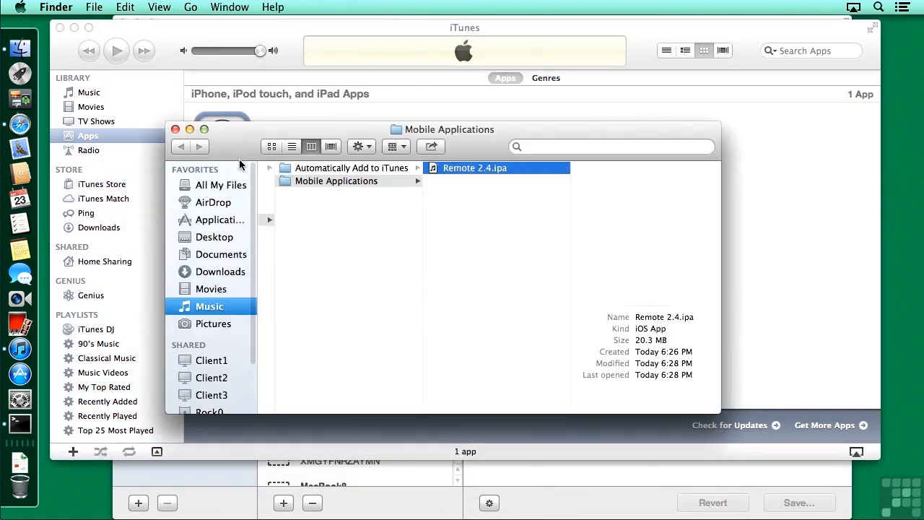
drag(442, 129, 355, 219)
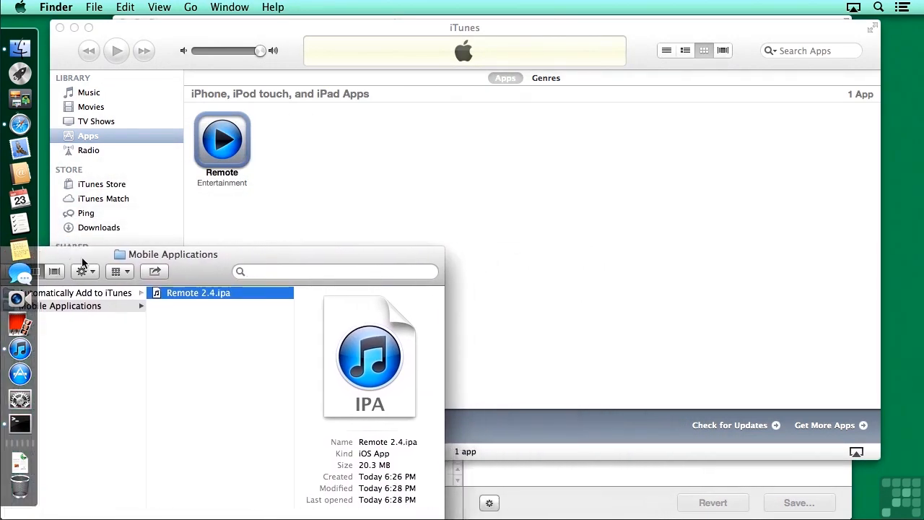
mouse_move(541, 506)
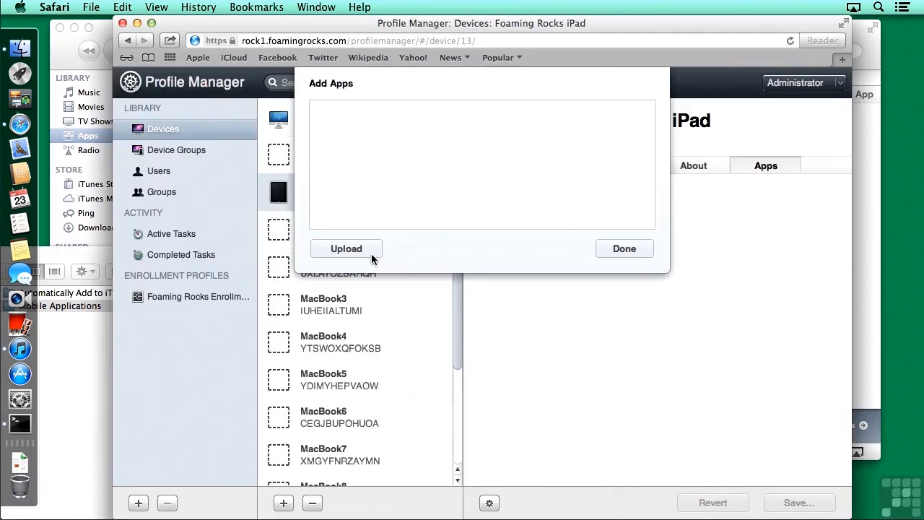
Step: Upload Remote 2.4.ipa, add it to the iPad's apps, and close the sheet
click(346, 249)
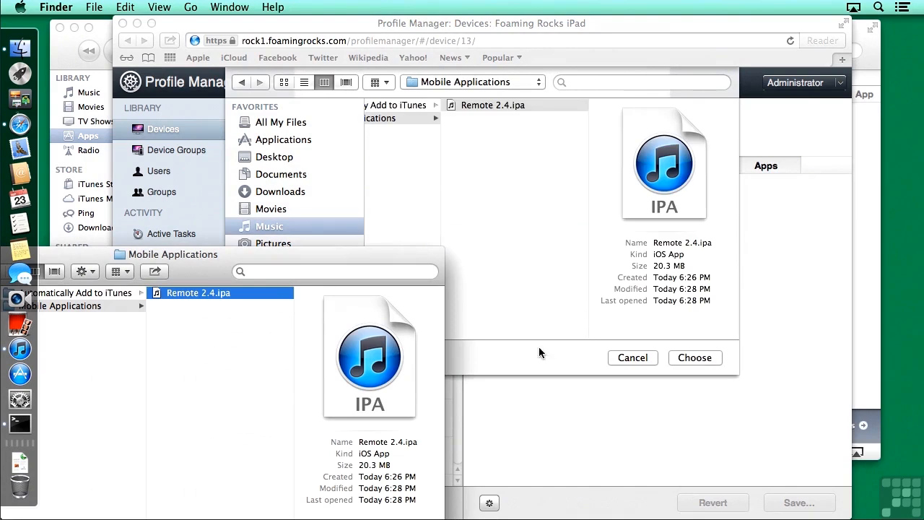
click(694, 357)
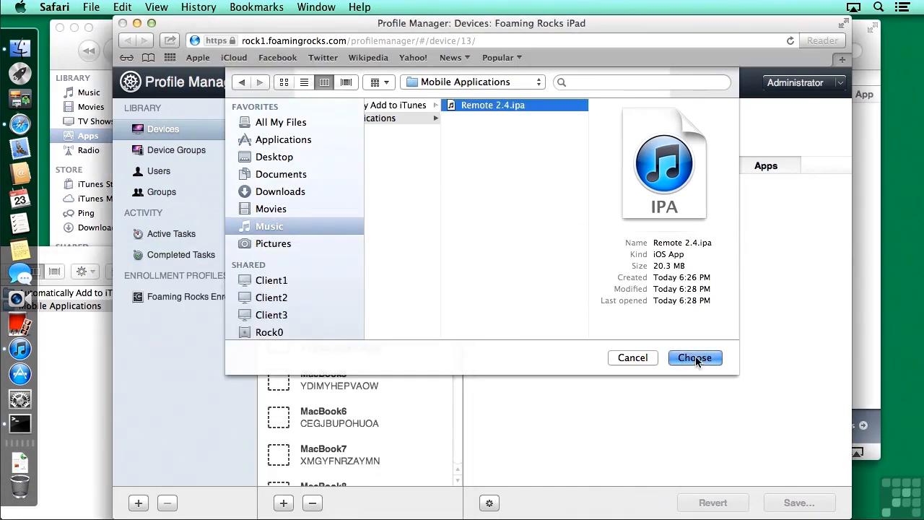
click(695, 358)
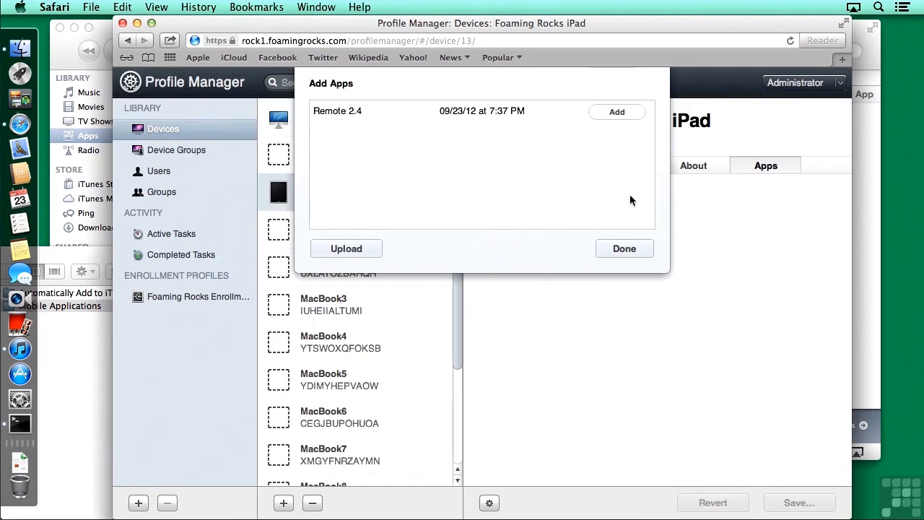
click(617, 112)
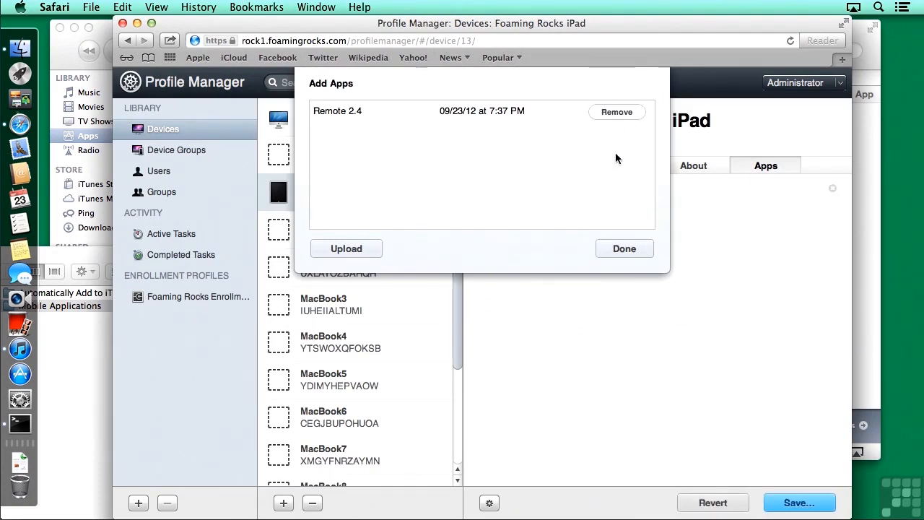
mouse_move(617, 169)
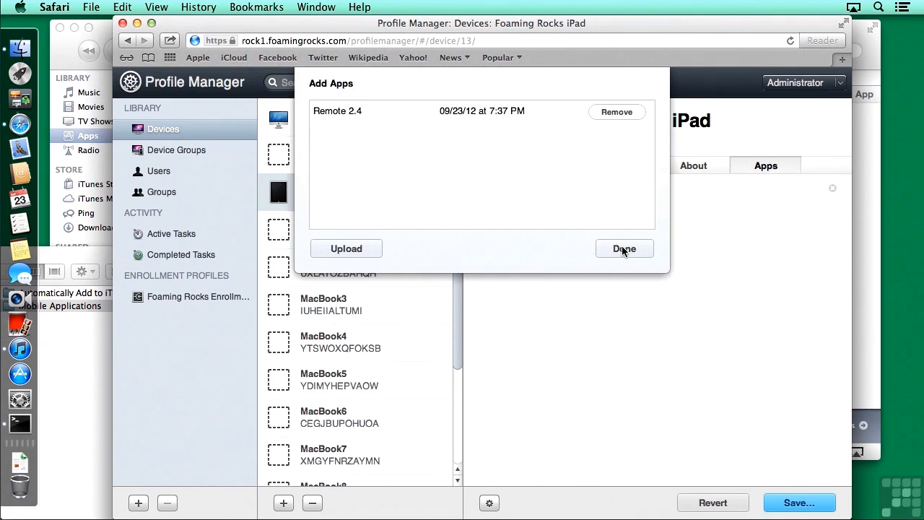
click(624, 248)
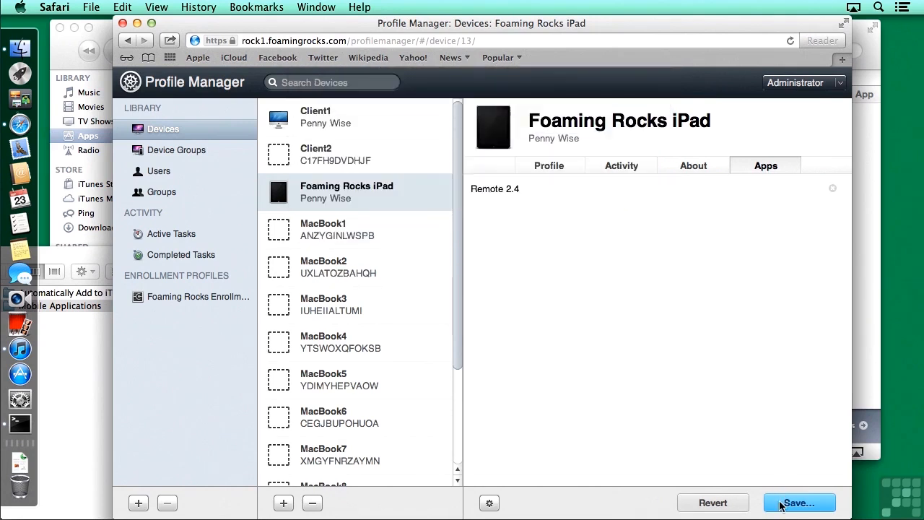
Step: Save and confirm the iPad's app changes to push Remote
click(799, 503)
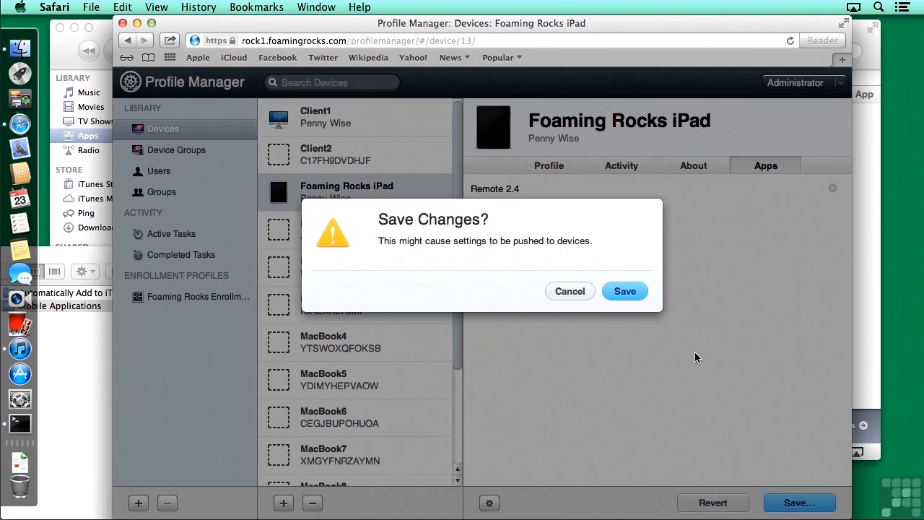
click(624, 290)
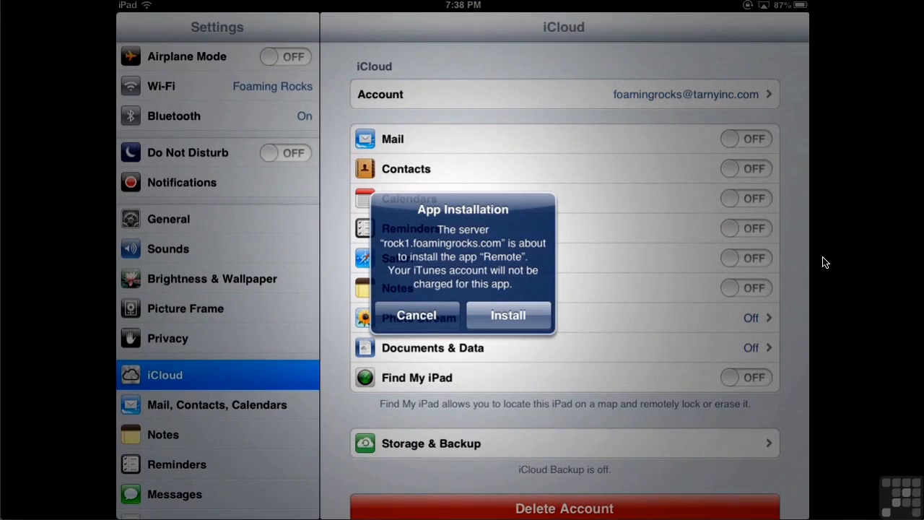
Step: Accept installing Remote on the iPad, then open it from the home screen
click(508, 315)
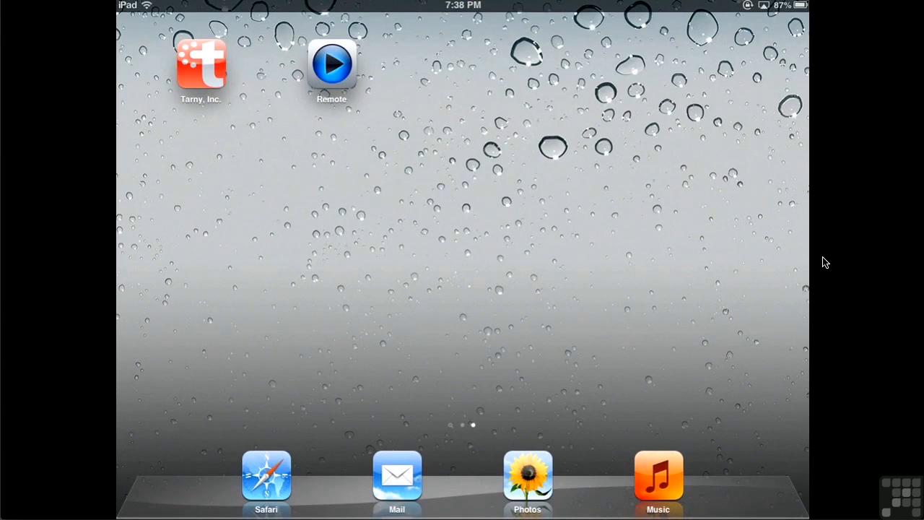
click(332, 63)
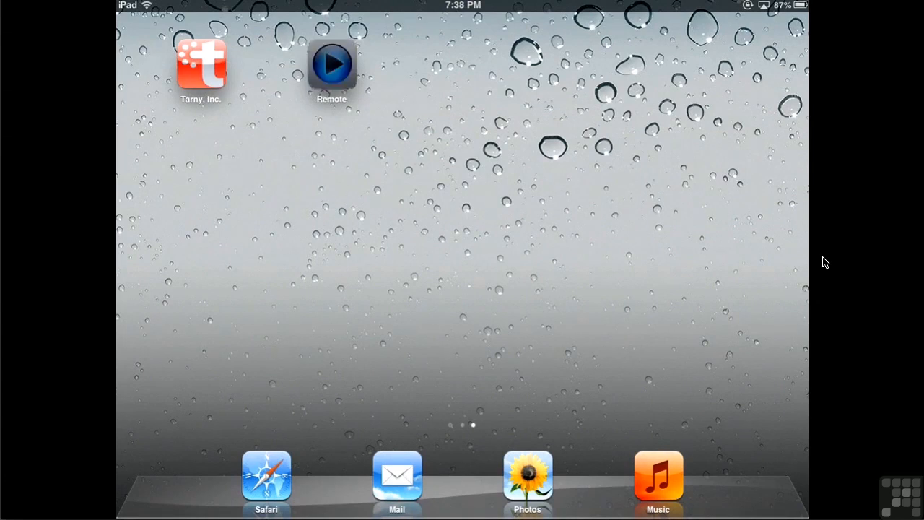